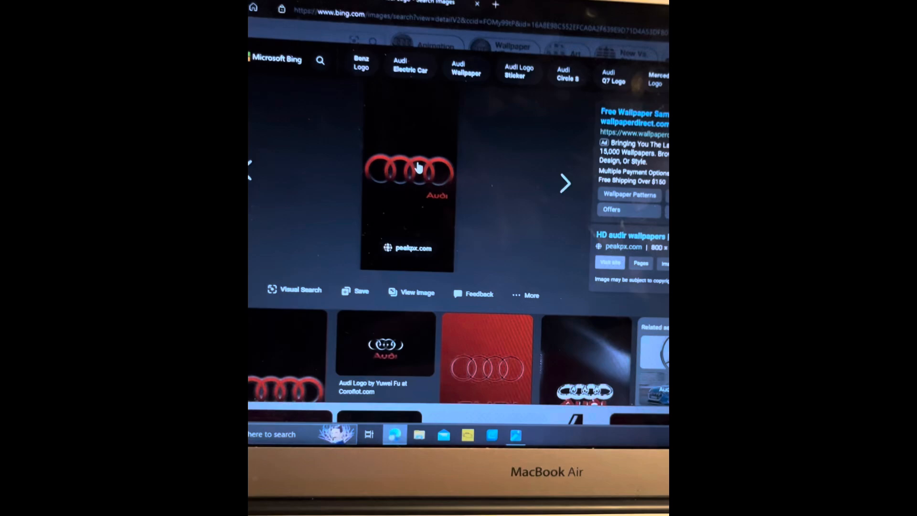
{"action": "scroll", "scroll_direction": "down", "scroll_amount": 3}
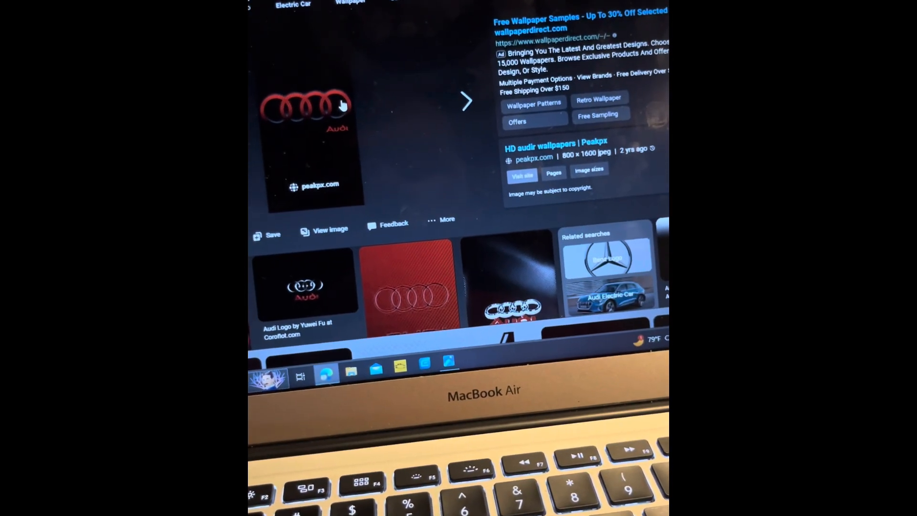